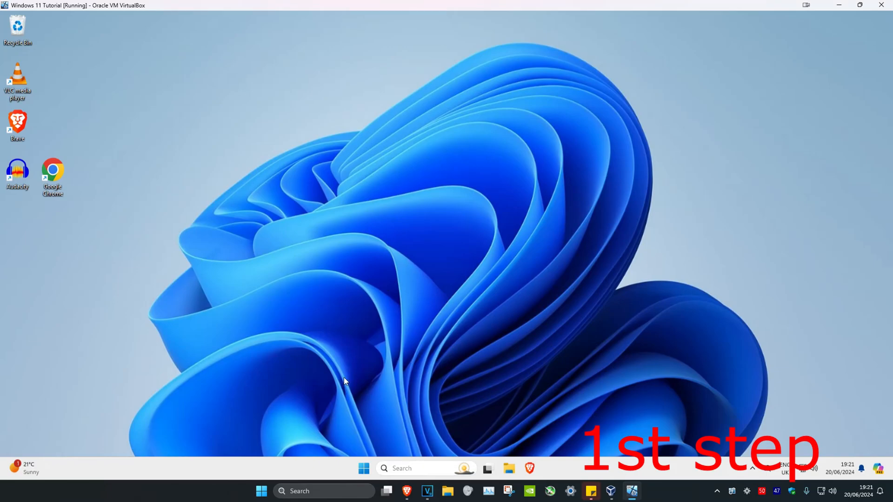
Launch System Configuration from search and view its Services list with manufacturer and status.
text(system configuration)
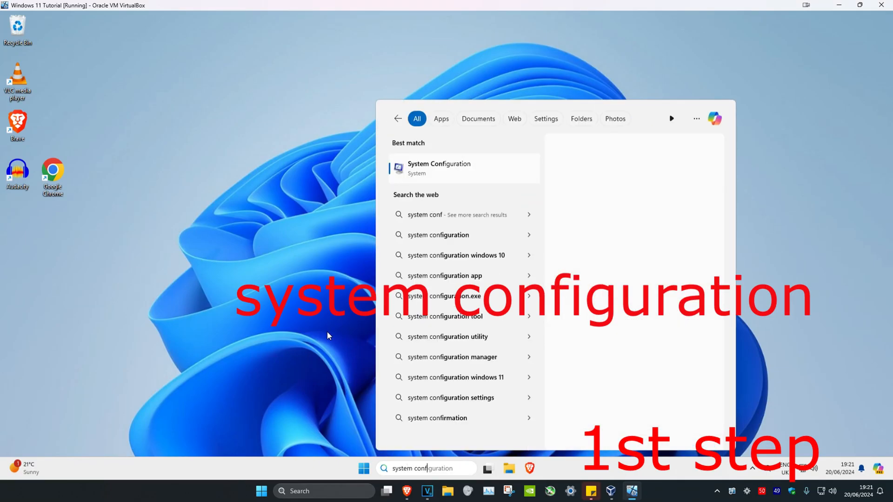
click(438, 168)
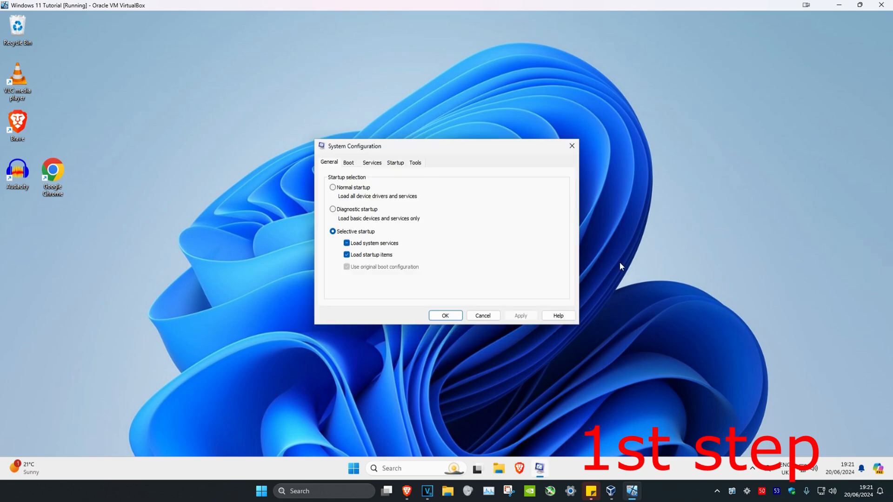
click(371, 162)
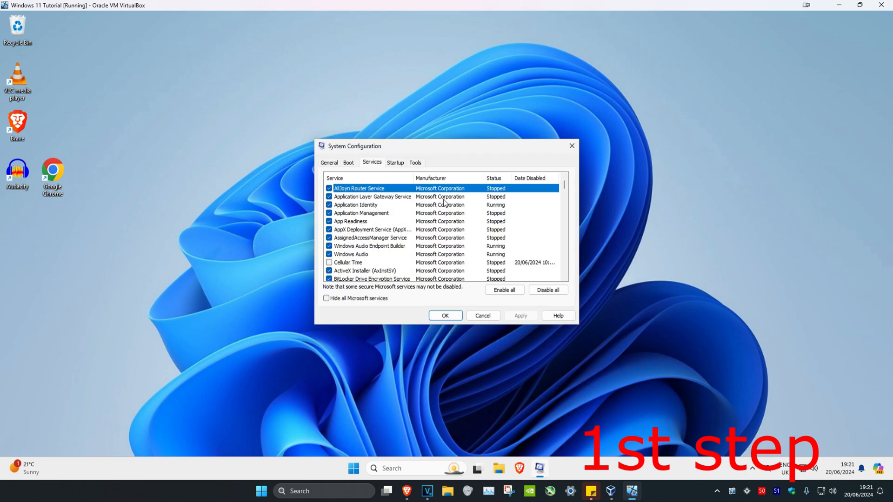
click(326, 299)
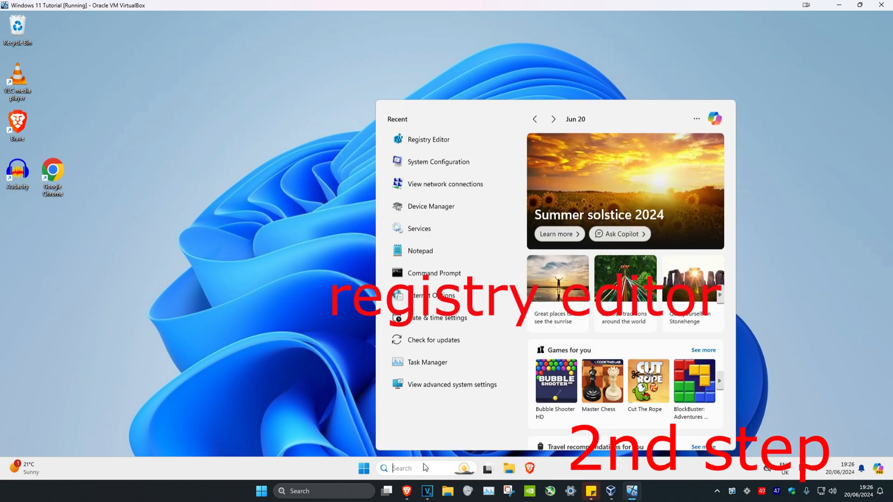
Launch Registry Editor by searching 'regis'.
text(regis)
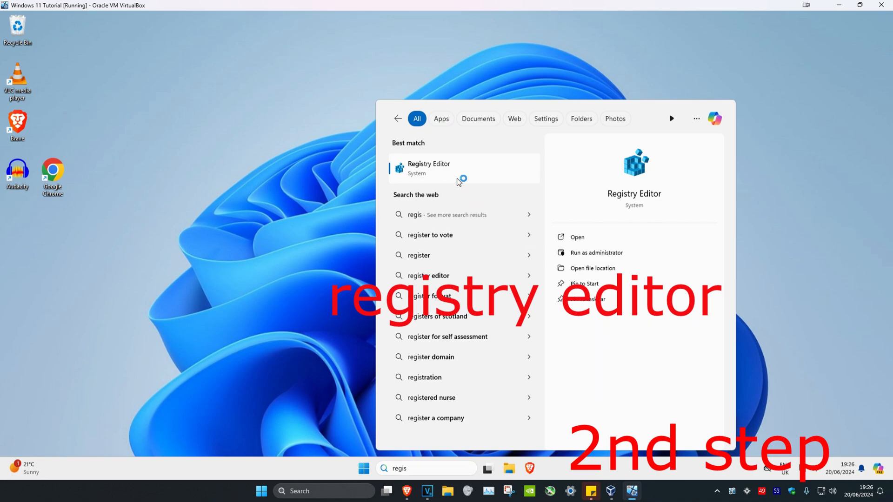
click(428, 169)
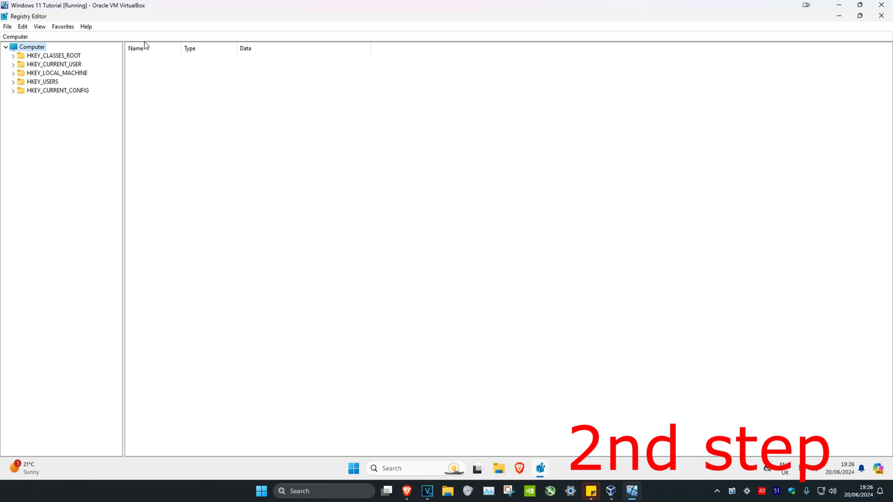
mouse_move(36, 96)
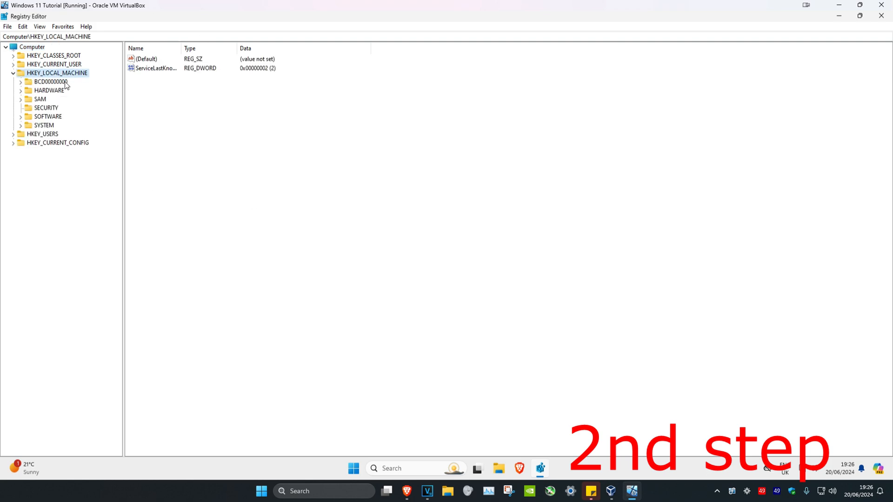
Expand HKEY_LOCAL_MACHINE\SOFTWARE\Microsoft down to the Windows NT key.
click(22, 117)
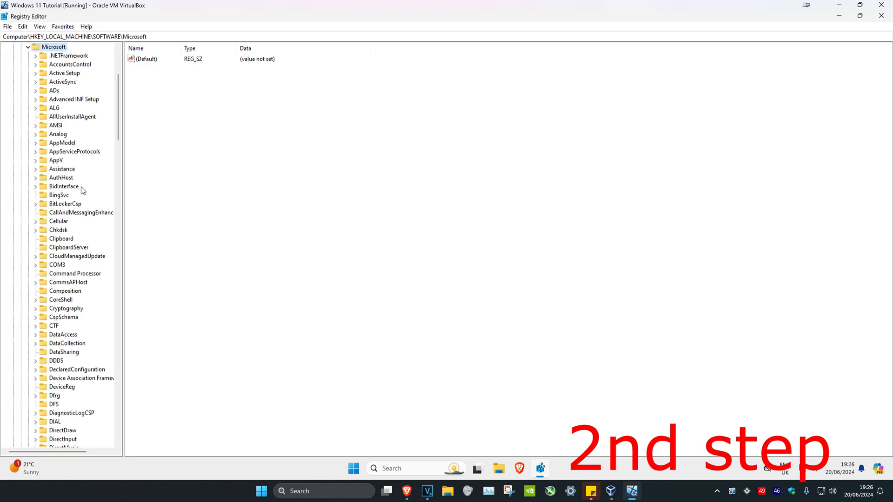
scroll(down, 3)
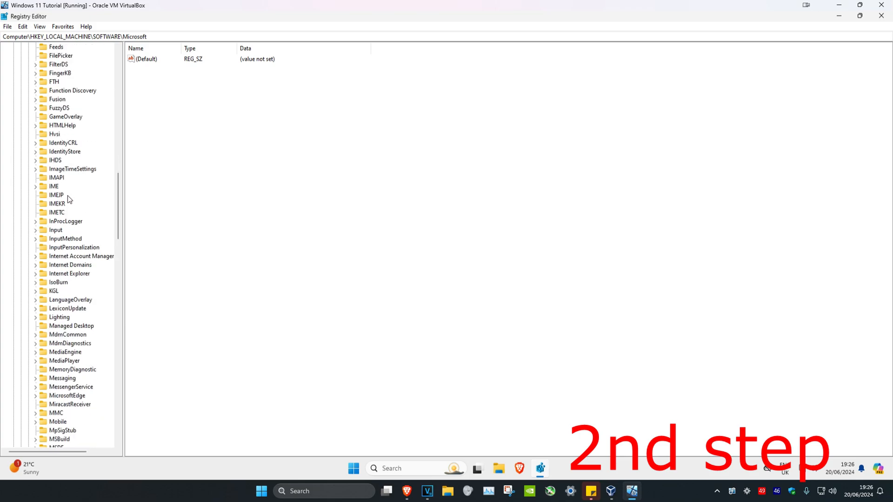
scroll(down, 3)
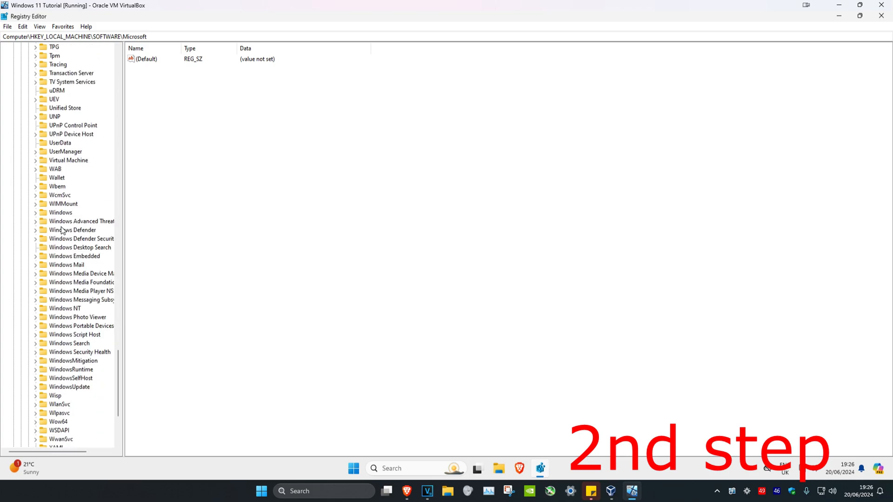
click(64, 230)
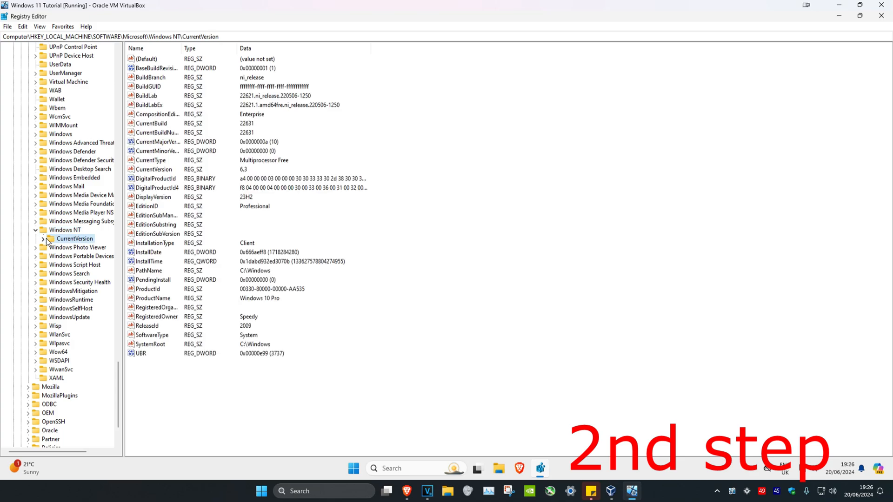
Under CurrentVersion\Windows, edit LoadAppInit_DLLs so its value data is 0.
scroll(down, 3)
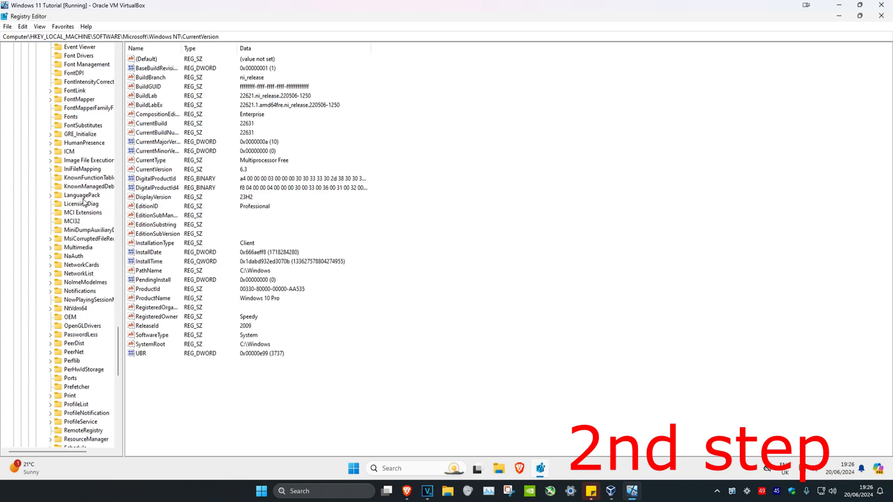
click(75, 308)
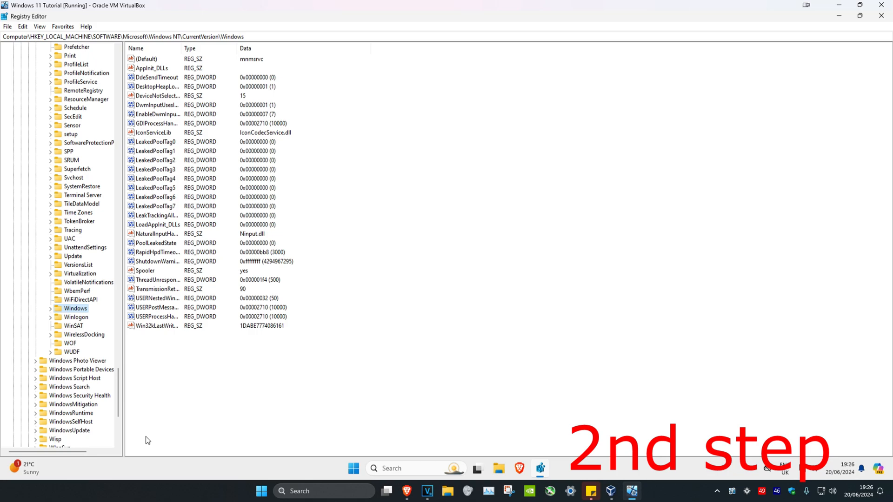
click(146, 59)
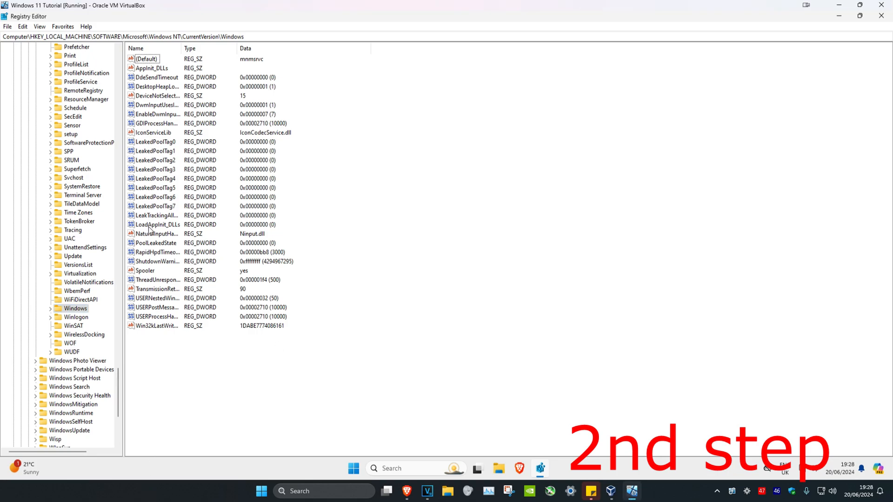
double_click(155, 224)
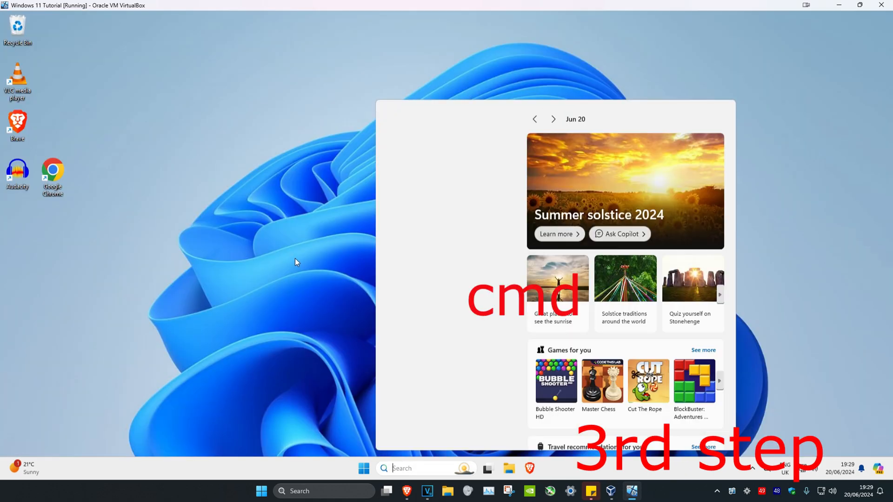
Run Command Prompt as administrator via 'cmd' search and approve the UAC prompt.
text(cmd)
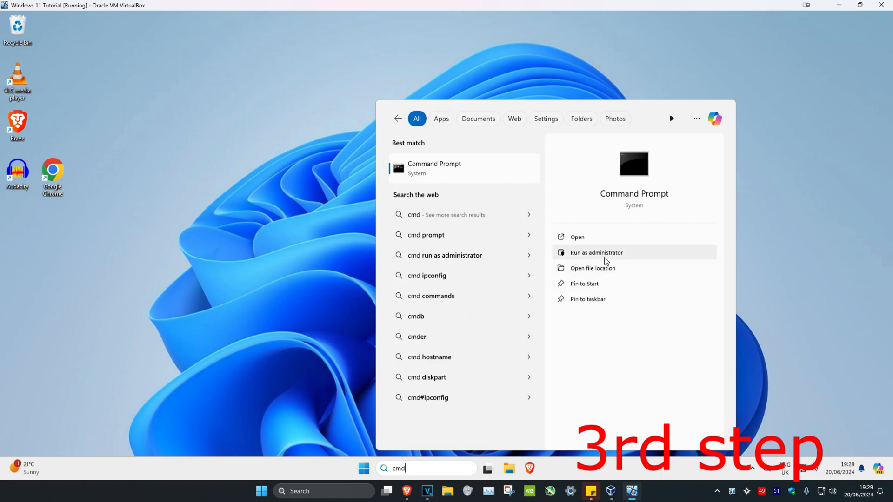
click(596, 252)
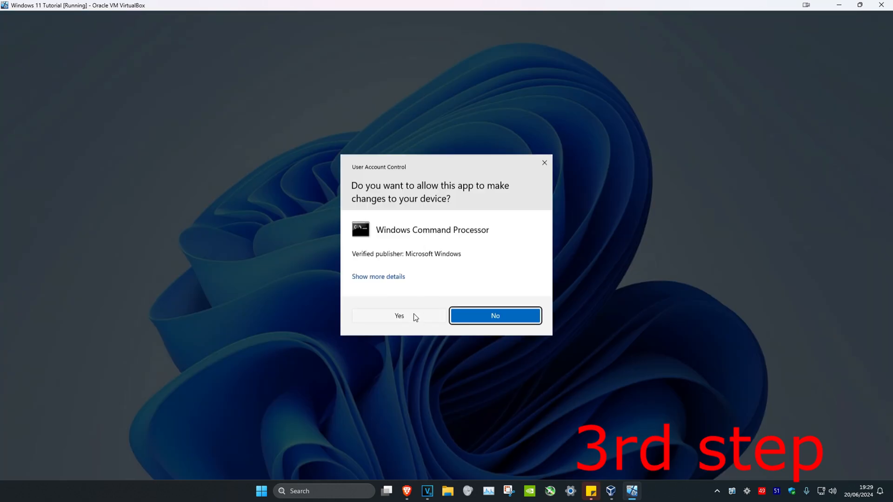
click(399, 316)
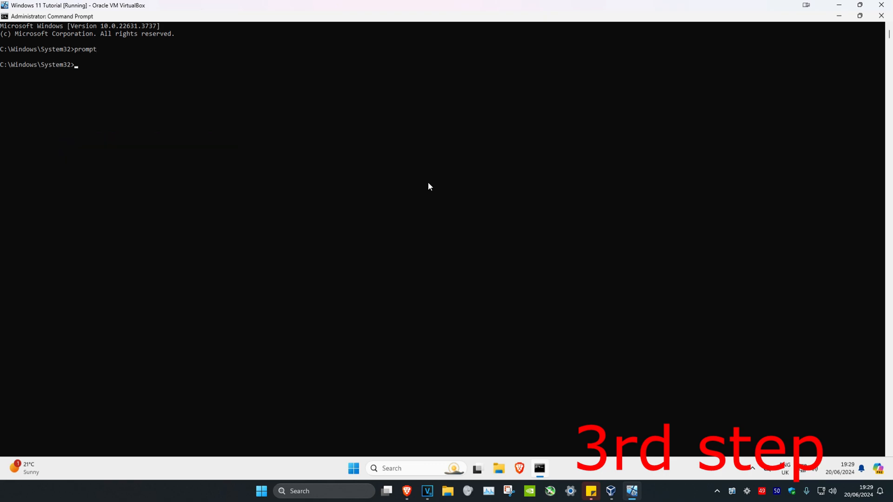
Run sfc /scanfile=c:\windows\system32\ieframe.dll to verify that single system file.
text(sfc /scanfile=)
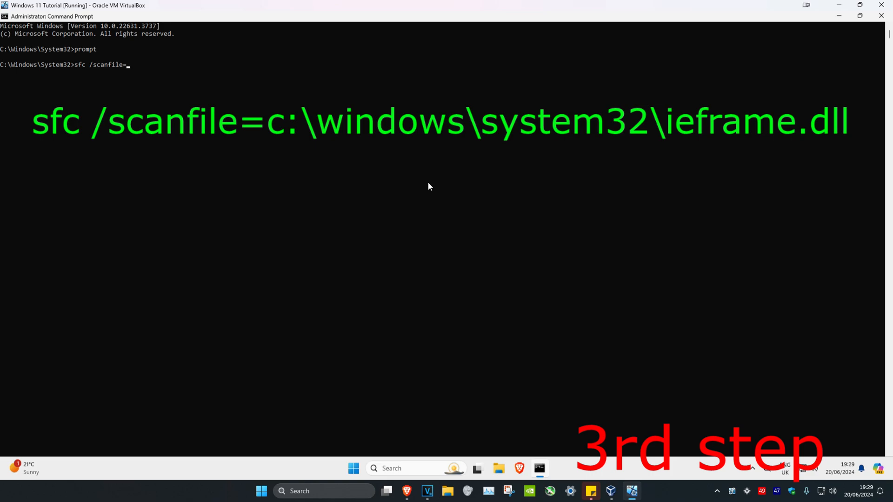
text(c:)
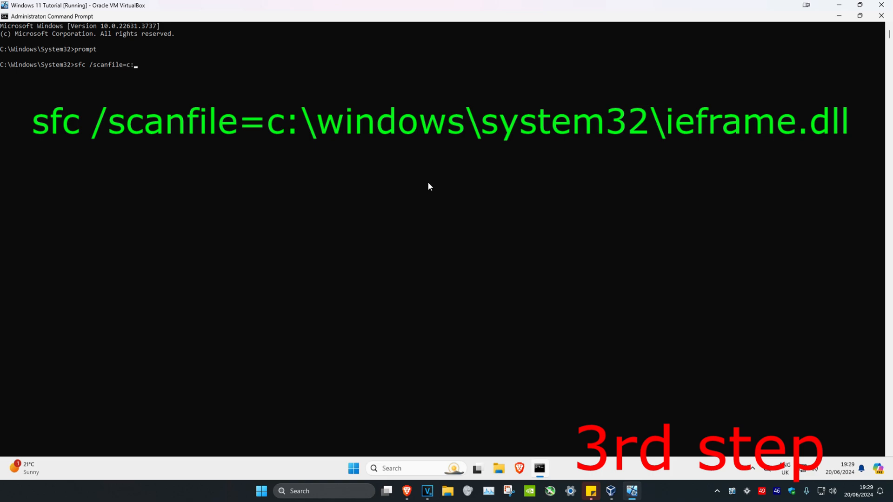
text(windows)
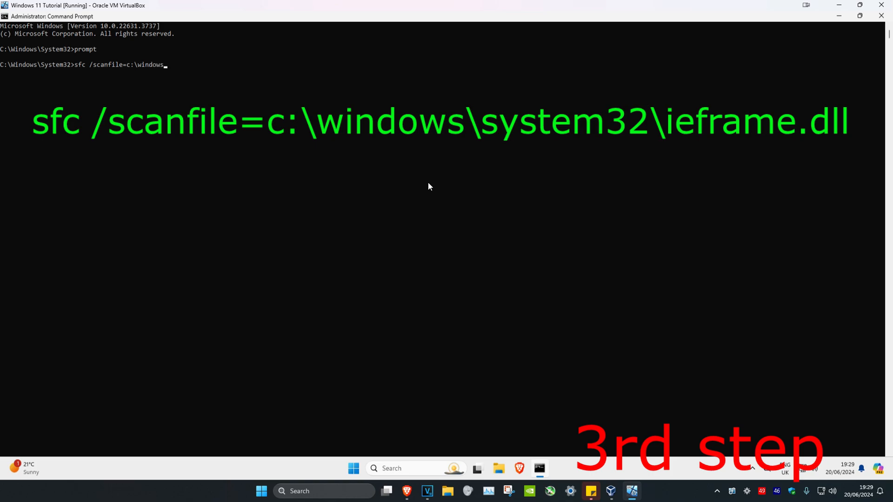
text(\system3)
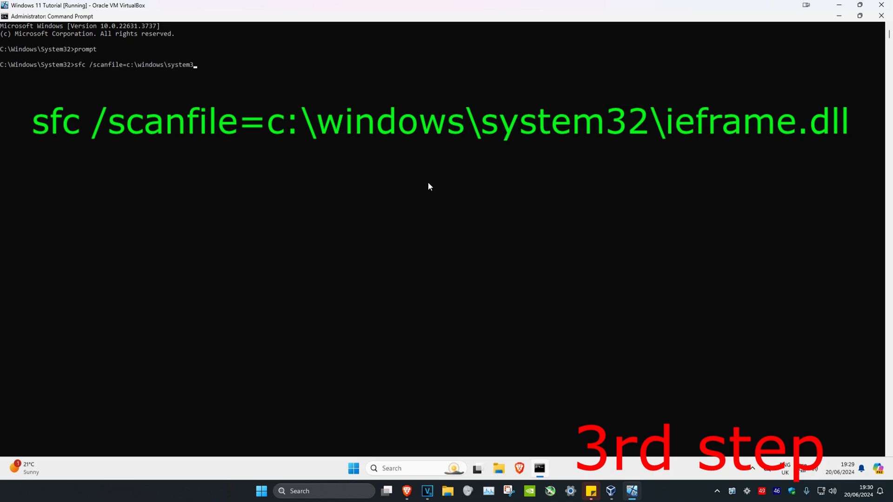
text(2\ief)
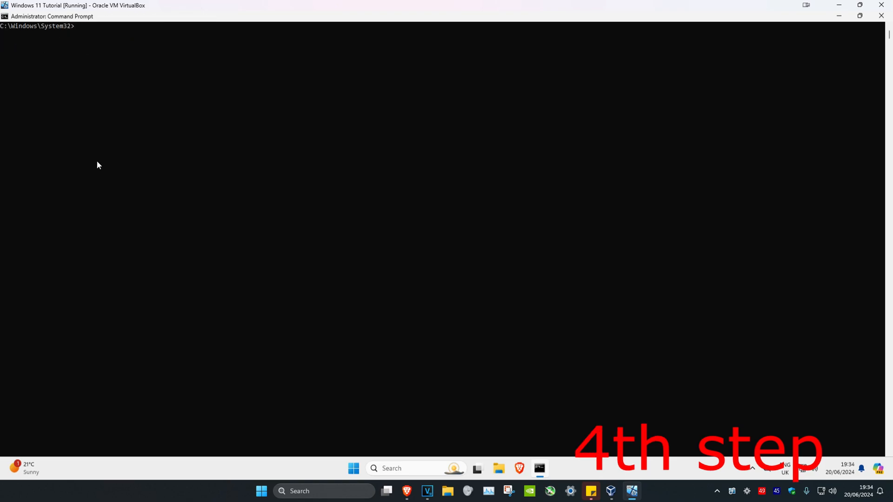
List file associations with assoc, then start a full sfc /scannow scan.
text(assoc)
text(sf)
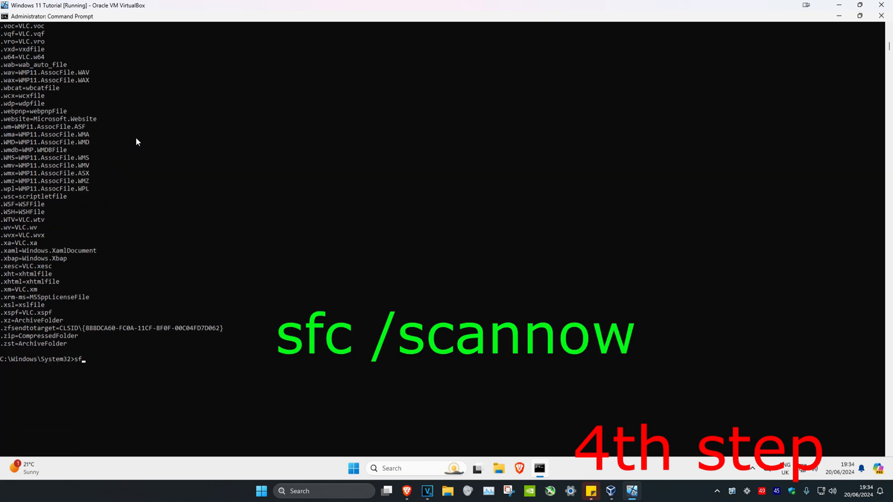
text(c /scan)
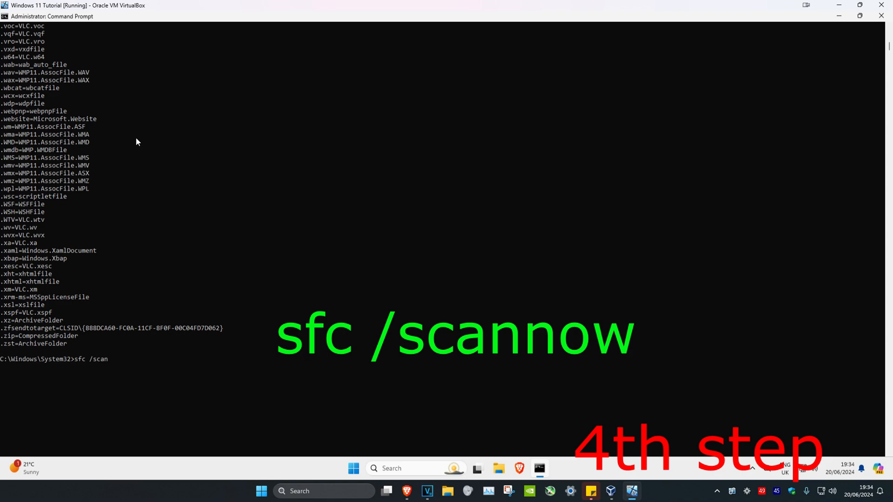
key(Enter)
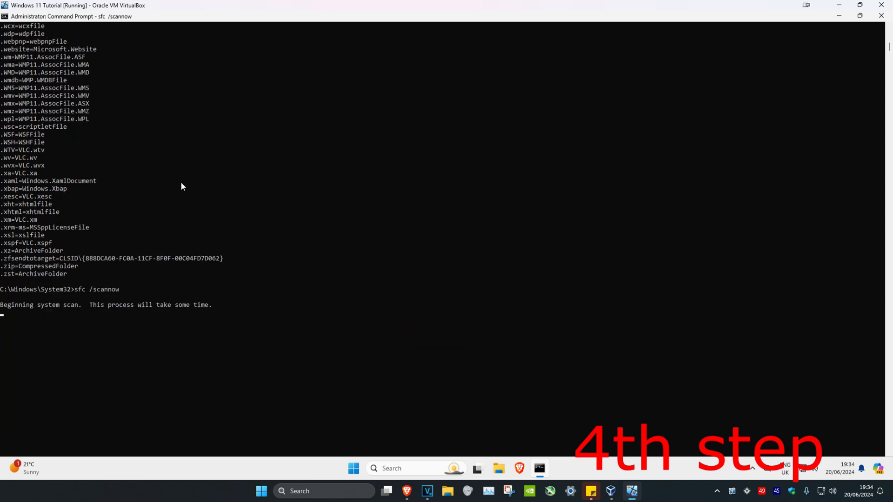